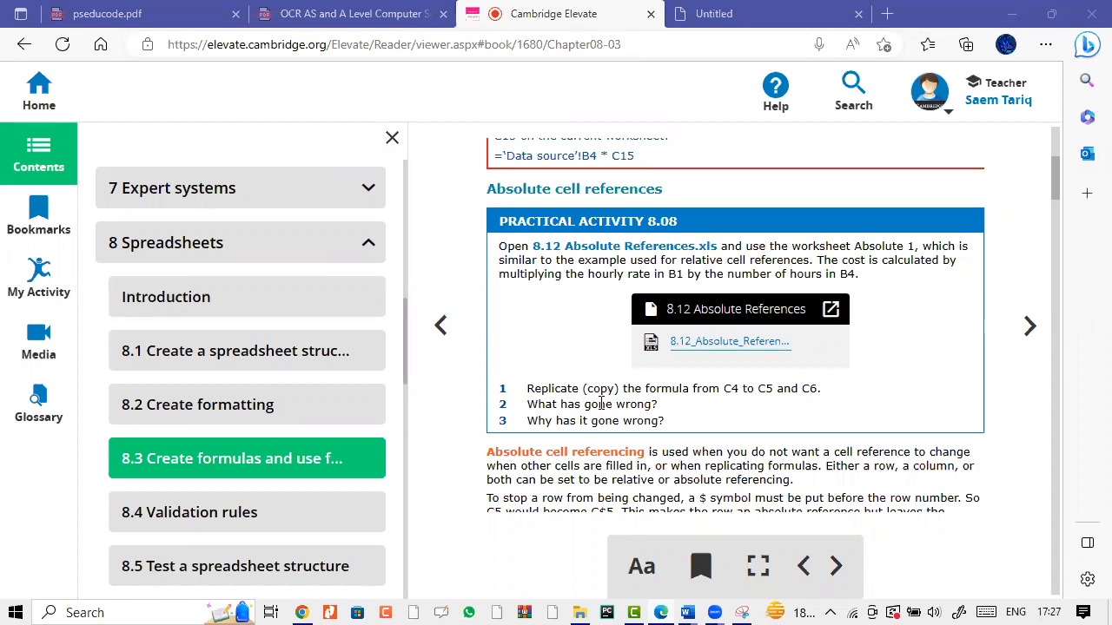
pyautogui.moveTo(580, 611)
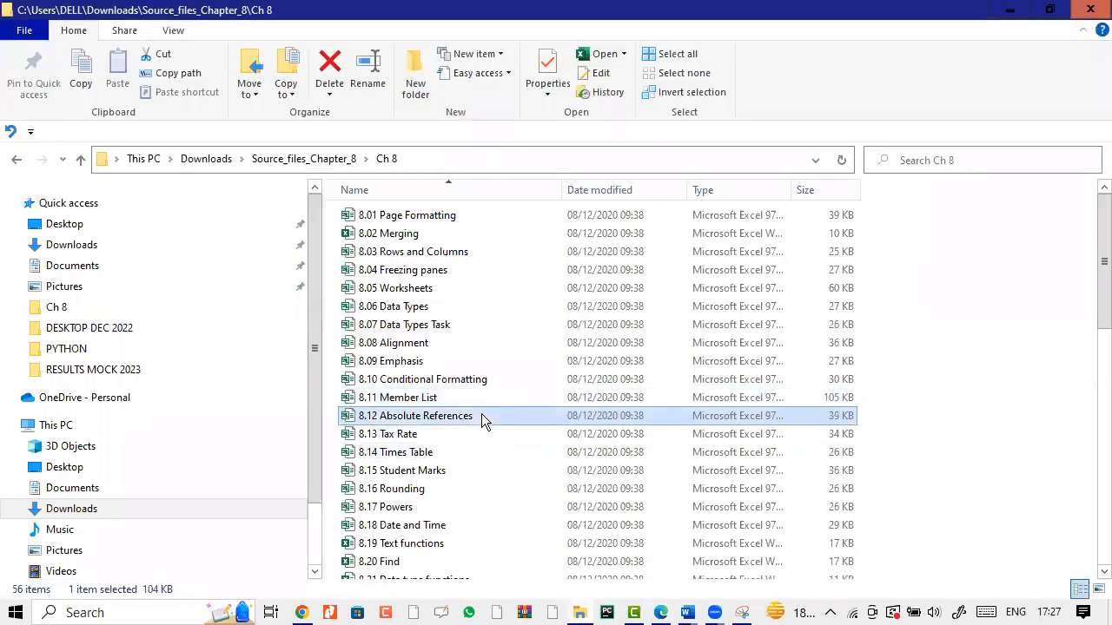
# - Enable editing on the 8.12 Absolute References workbook and return to the Cambridge Elevate instructions
pyautogui.doubleClick(417, 415)
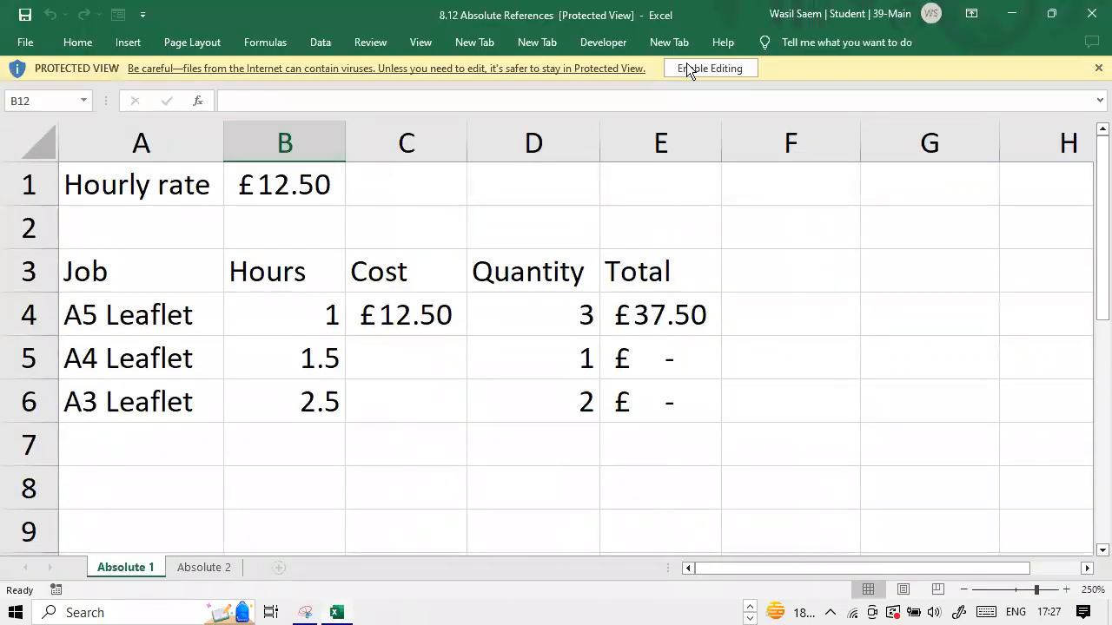
pyautogui.click(709, 68)
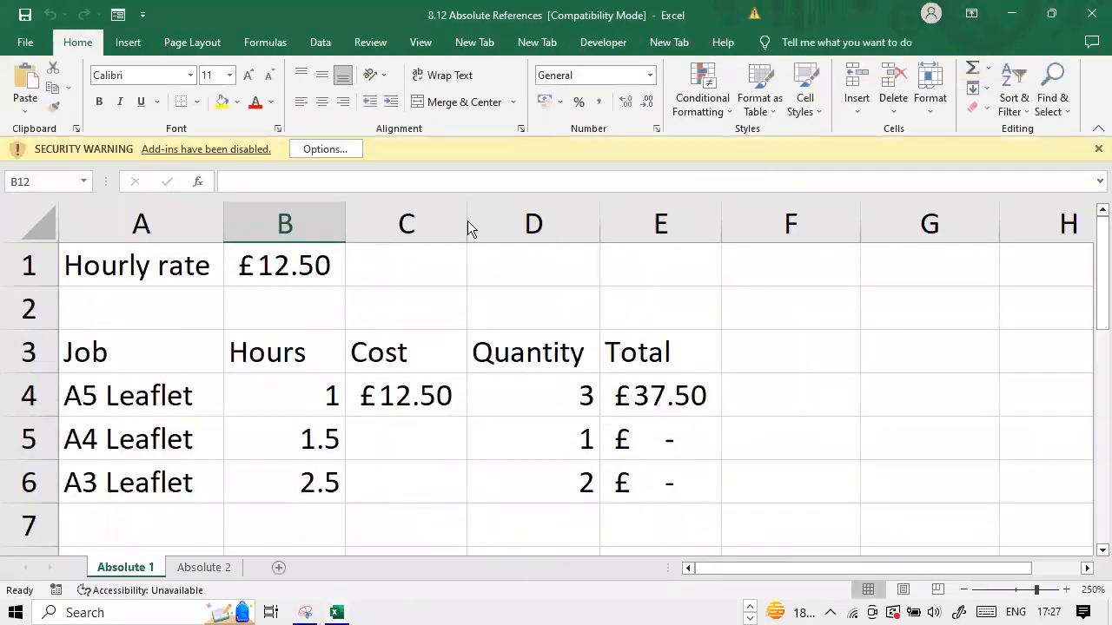
pyautogui.click(1098, 150)
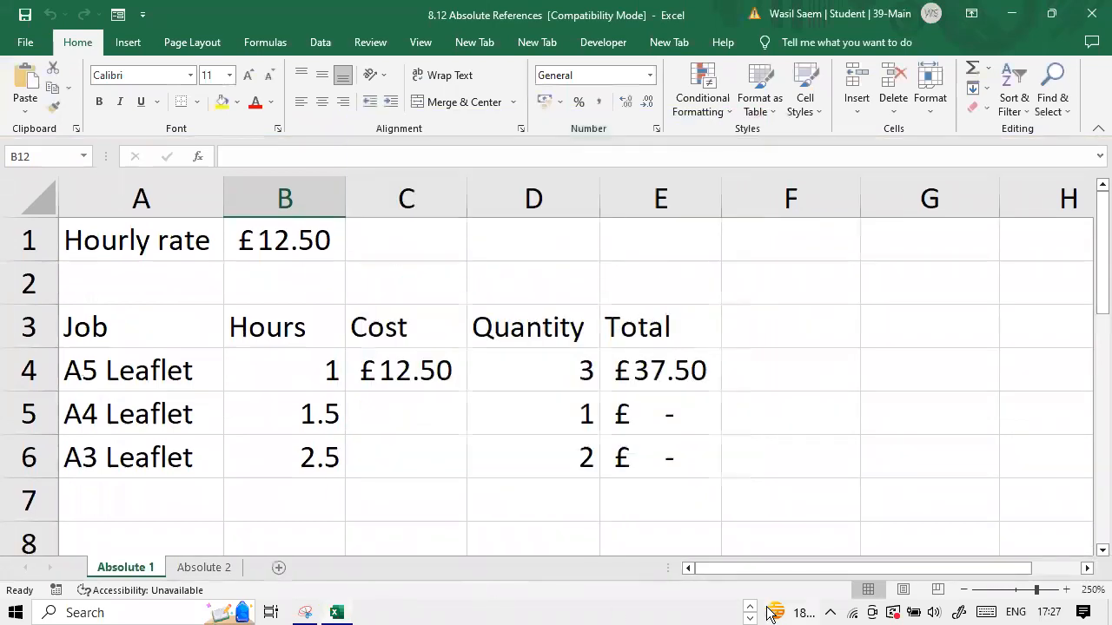
pyautogui.click(671, 611)
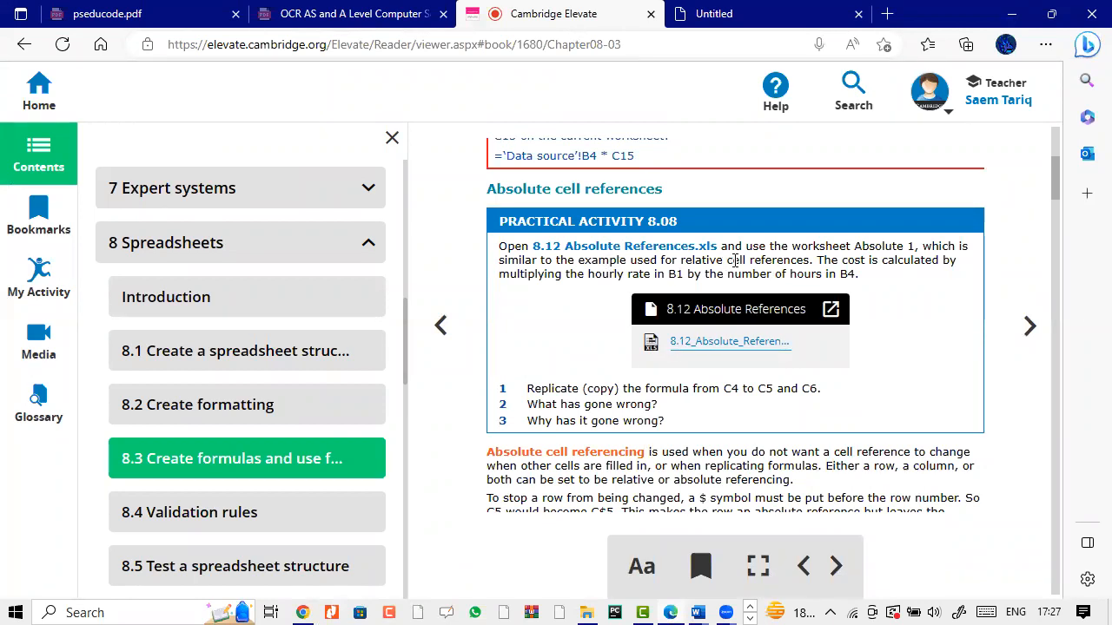
pyautogui.moveTo(910, 246)
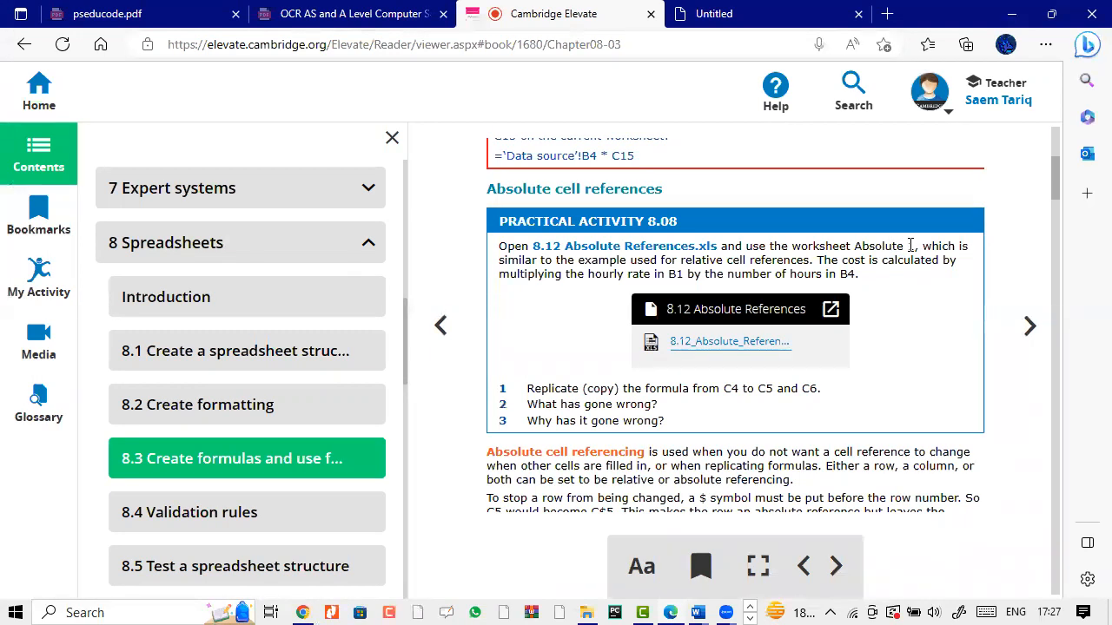
pyautogui.moveTo(806, 288)
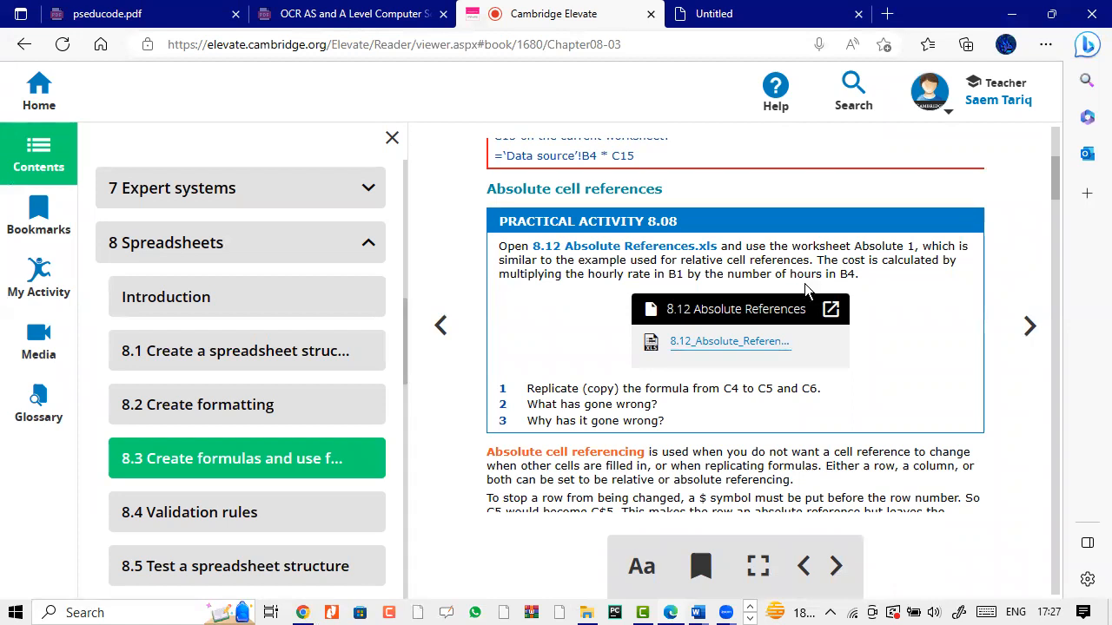
pyautogui.moveTo(564, 317)
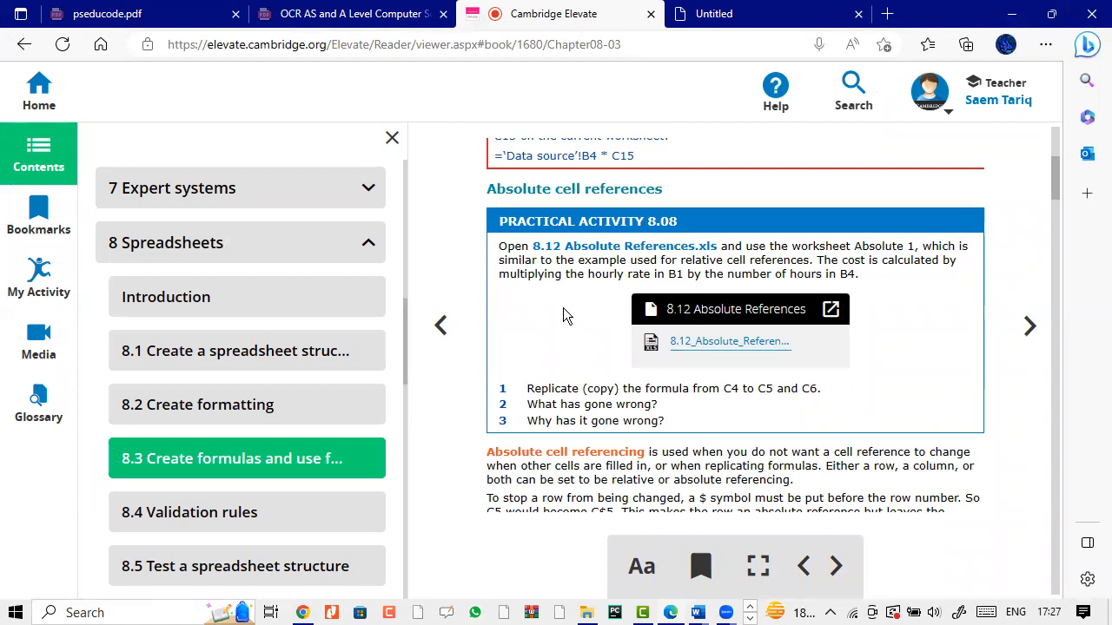
pyautogui.moveTo(604, 386)
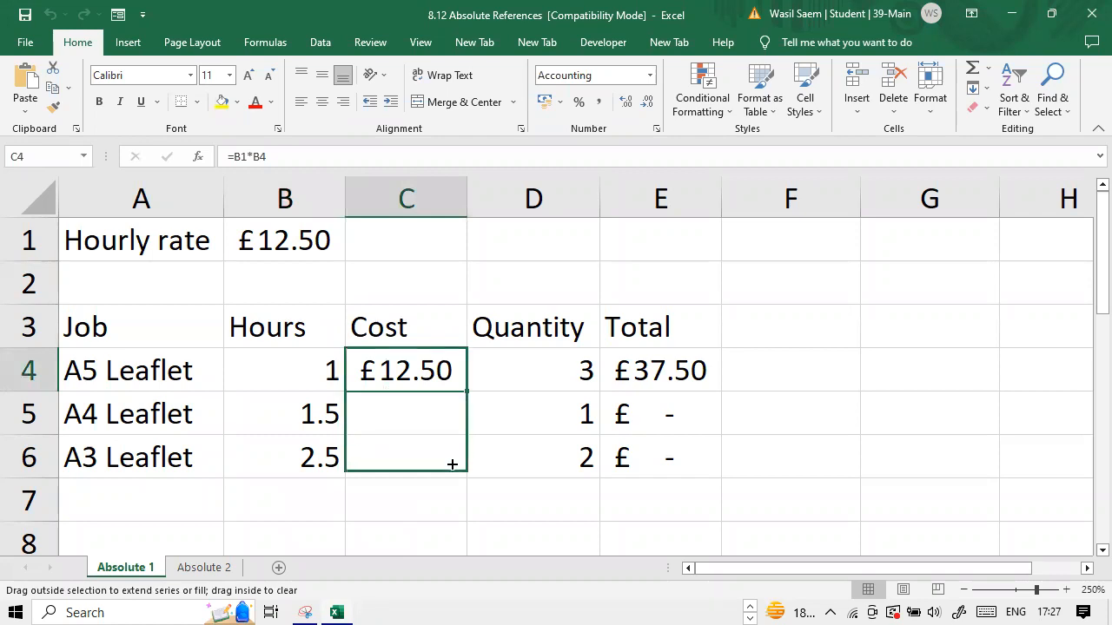
# - Fill the =B1*B4 formula from C4 down to C6, giving £ - in C5 and #VALUE! in C6
pyautogui.moveTo(452, 382); pyautogui.dragTo(452, 461)
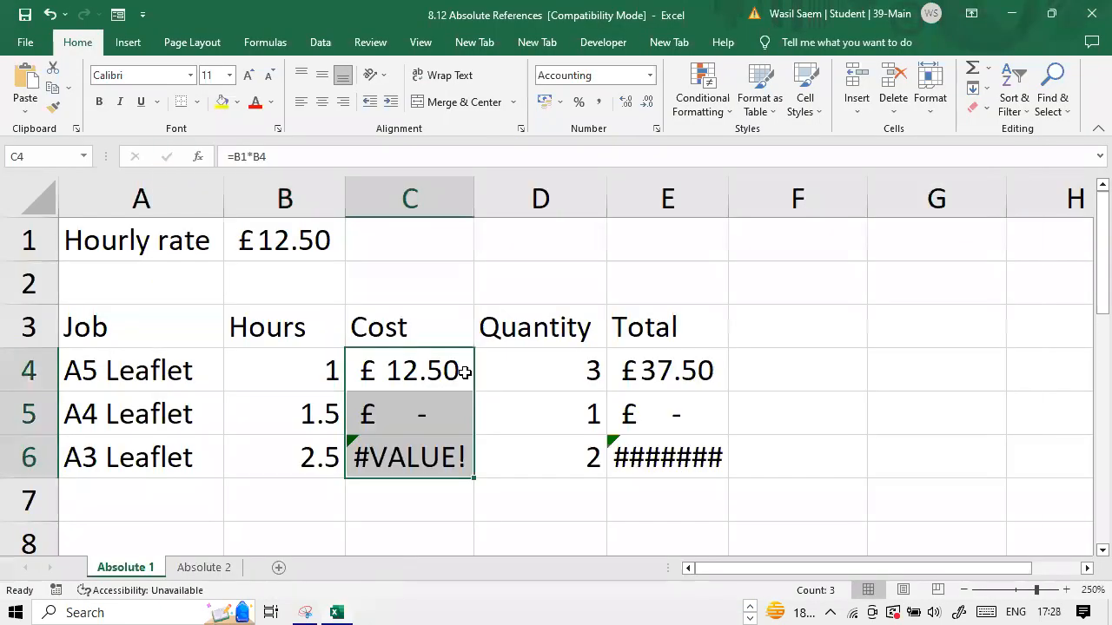
pyautogui.click(410, 370)
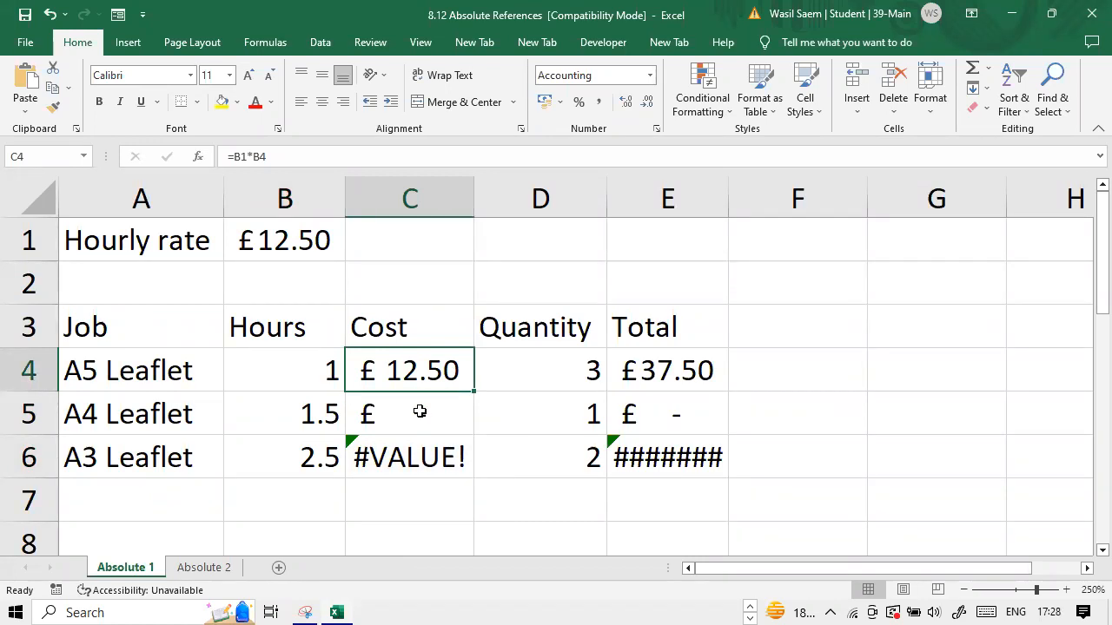
pyautogui.click(285, 283)
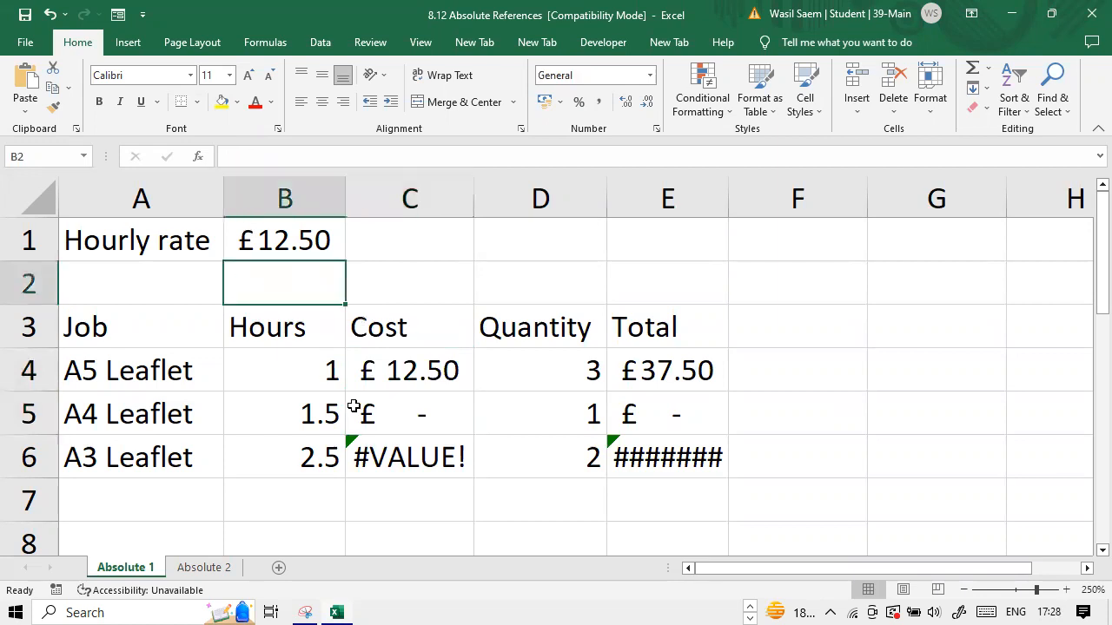
pyautogui.click(285, 327)
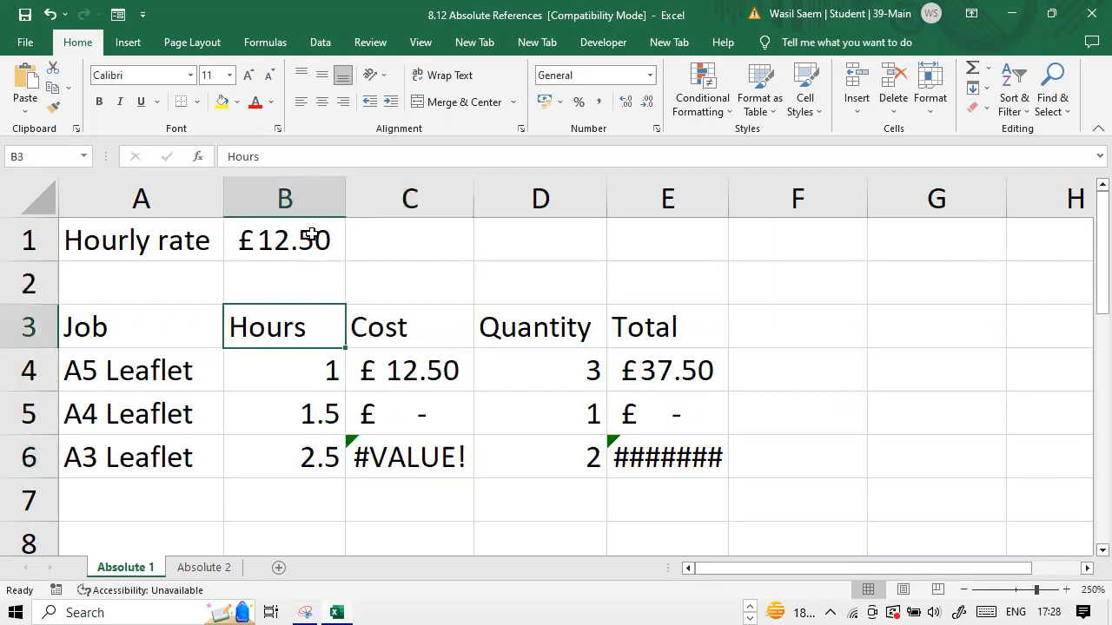
pyautogui.click(285, 240)
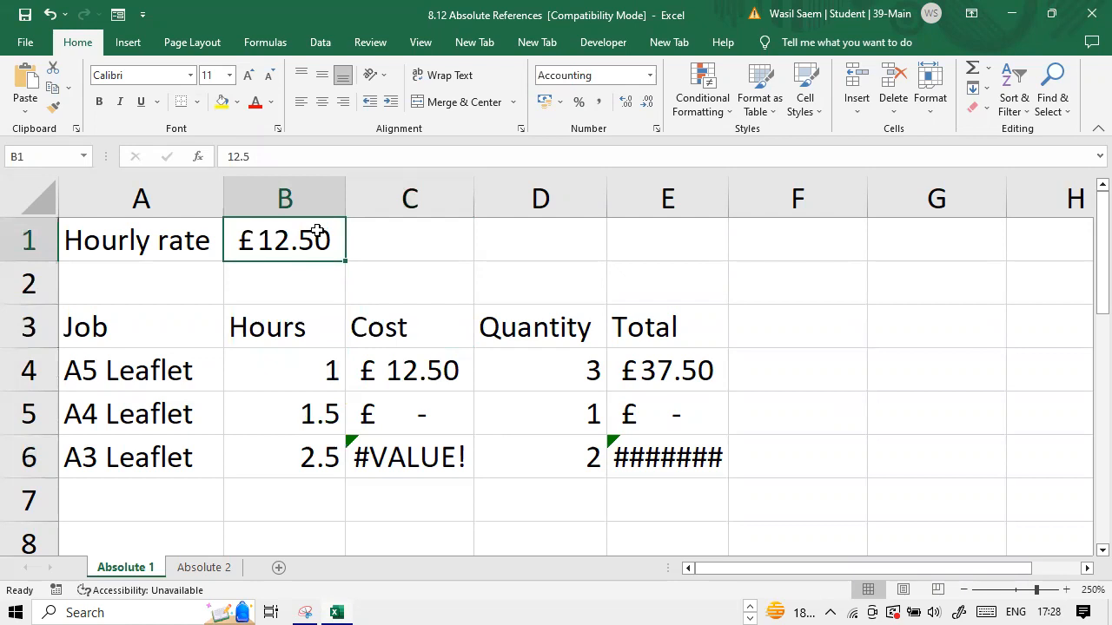
pyautogui.click(410, 370)
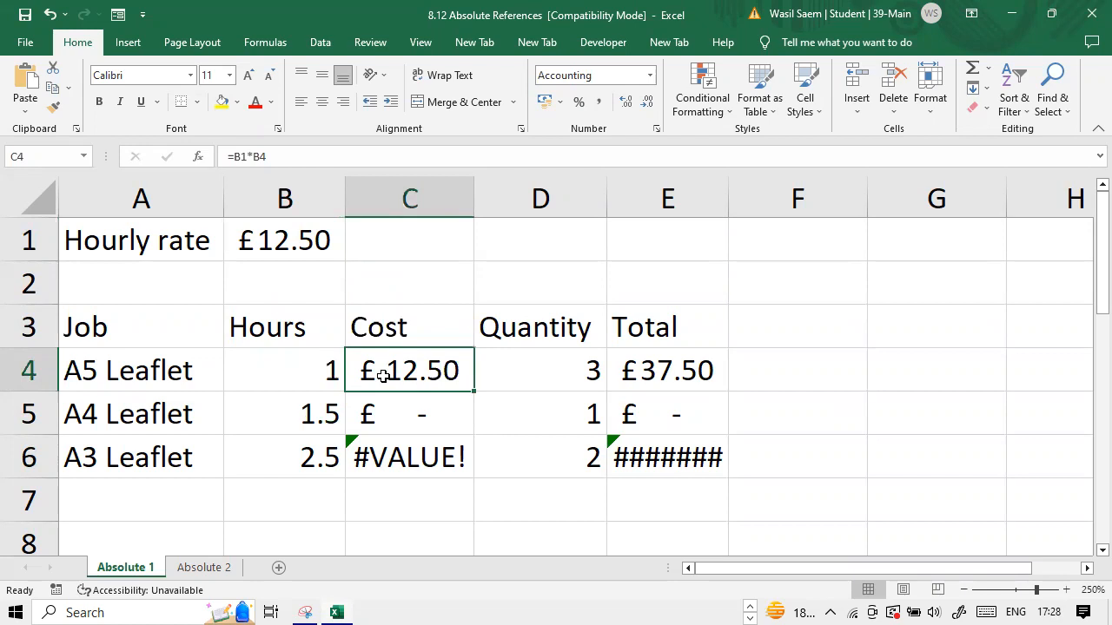
pyautogui.moveTo(351, 348)
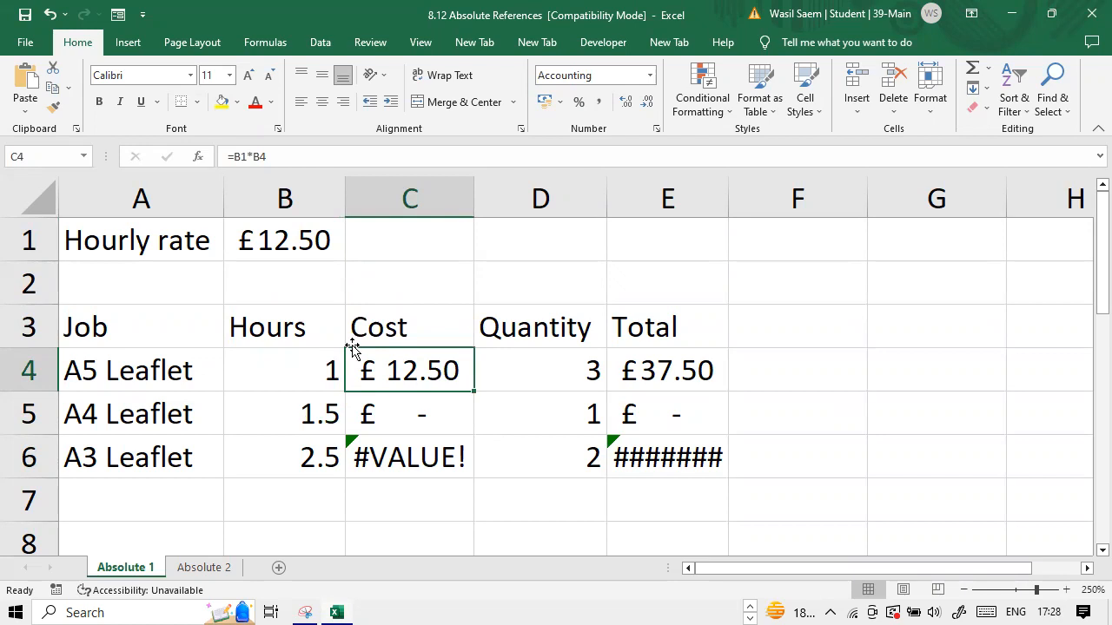
pyautogui.moveTo(250, 156)
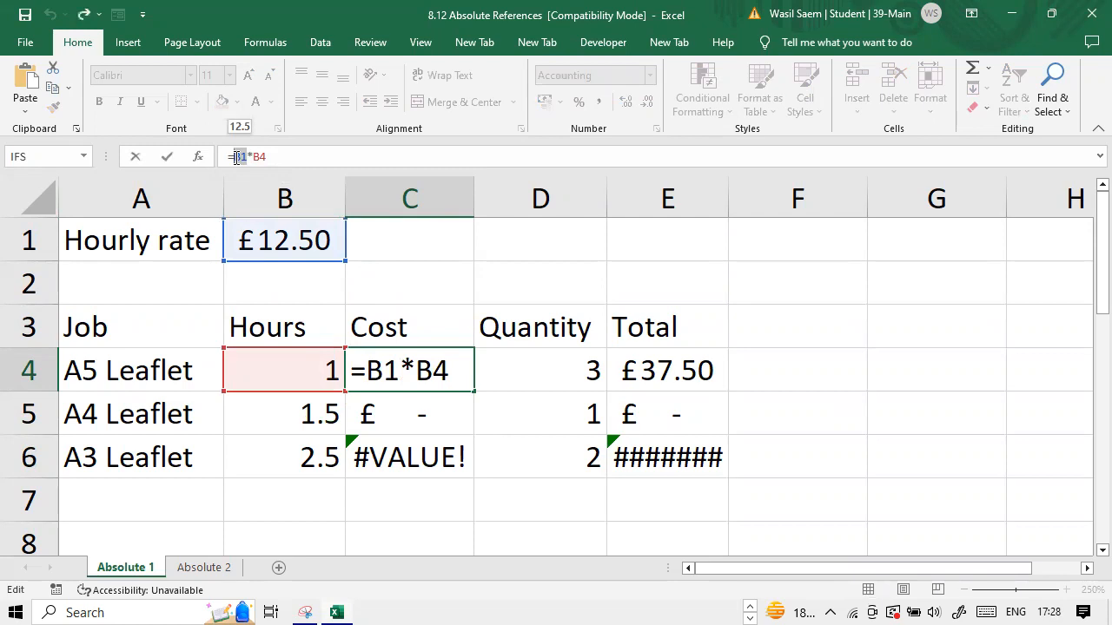
# - Make B1 absolute (=$B$1*B4) with F4 and verify C4 and C5 now show £12.50 and £18.75
pyautogui.press('f4')
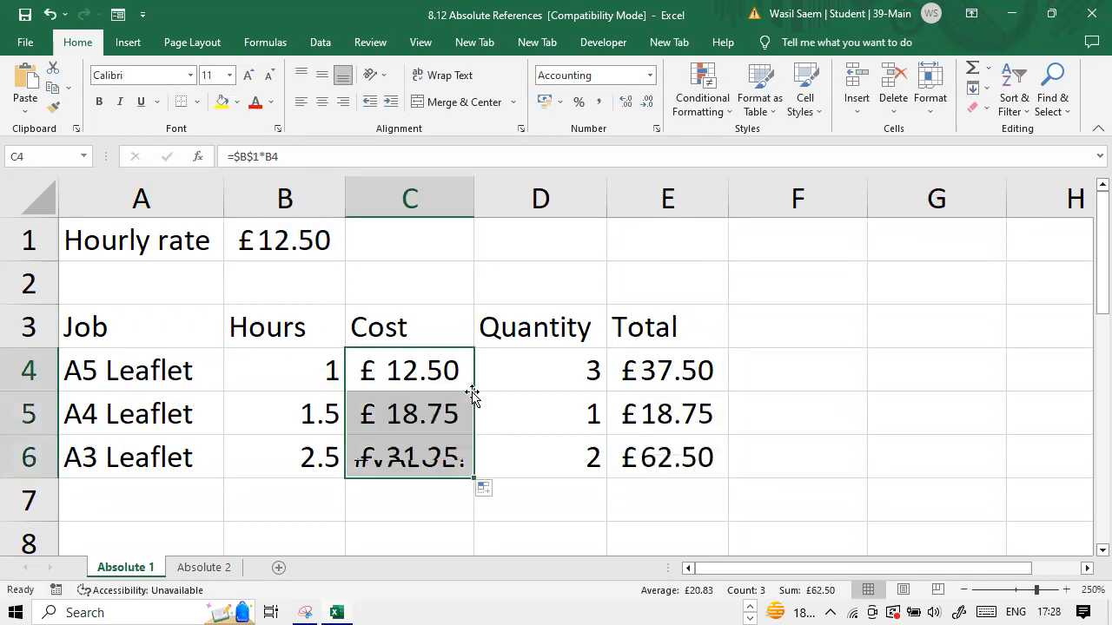
pyautogui.click(410, 370)
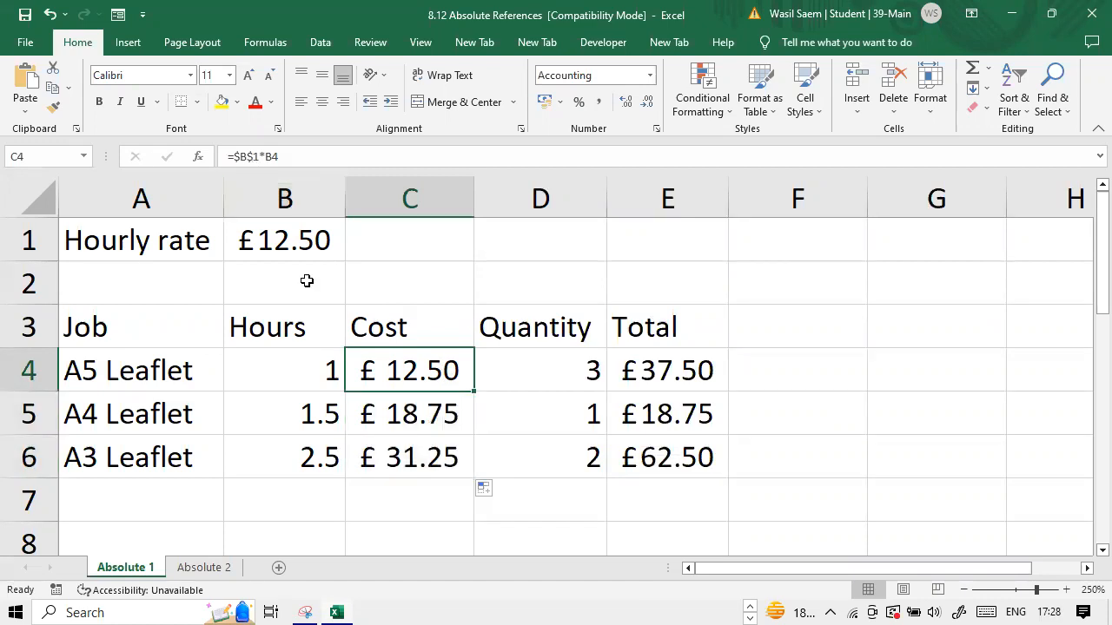
pyautogui.click(410, 413)
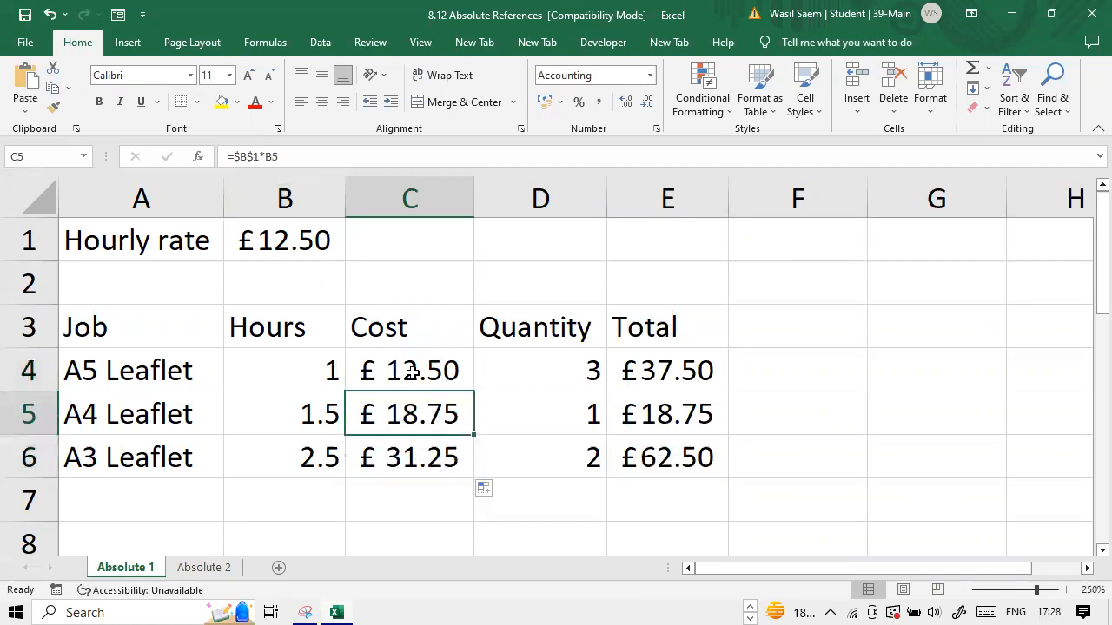
pyautogui.click(410, 370)
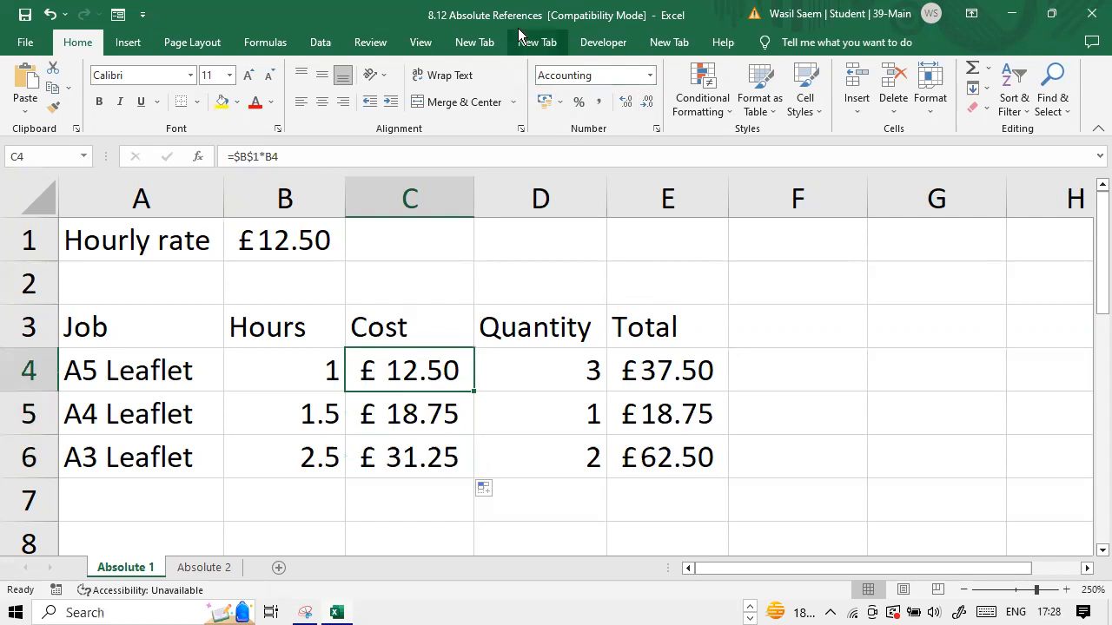